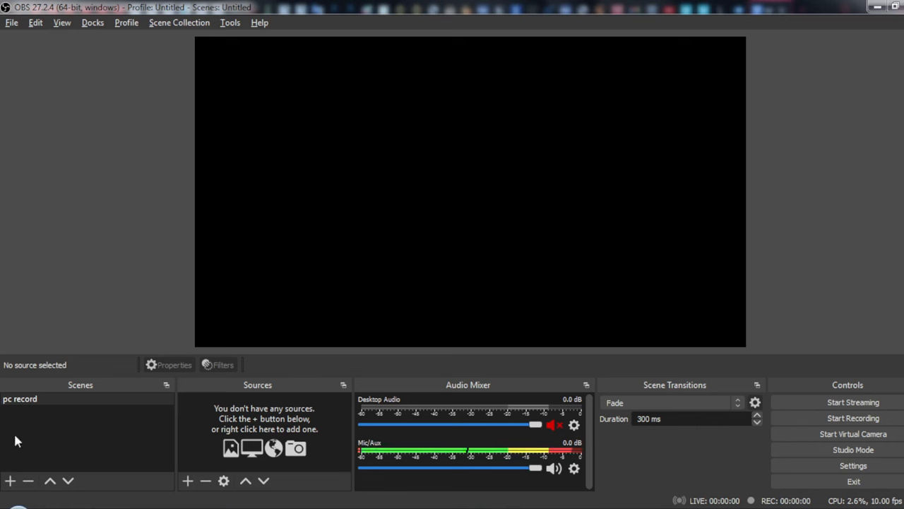
pyautogui.moveTo(21, 415)
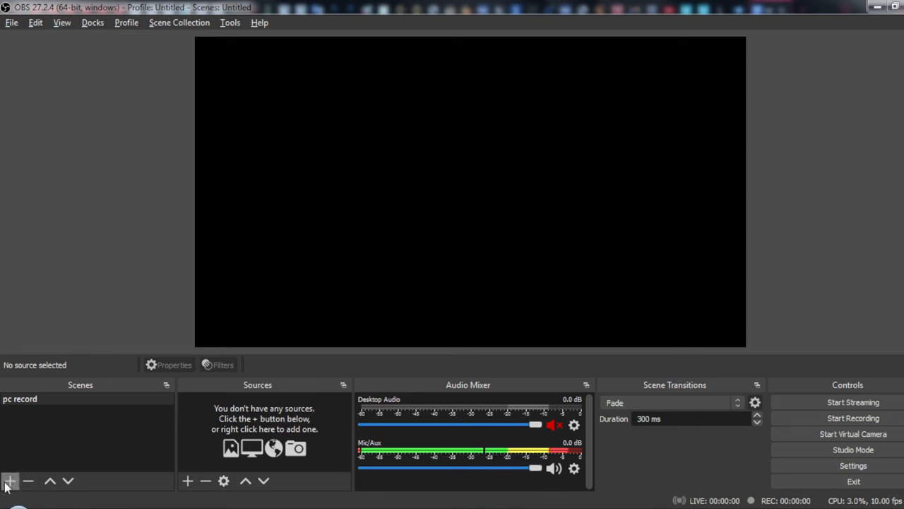
# Add a new scene and accept the default name 'Scene 2'
pyautogui.click(9, 481)
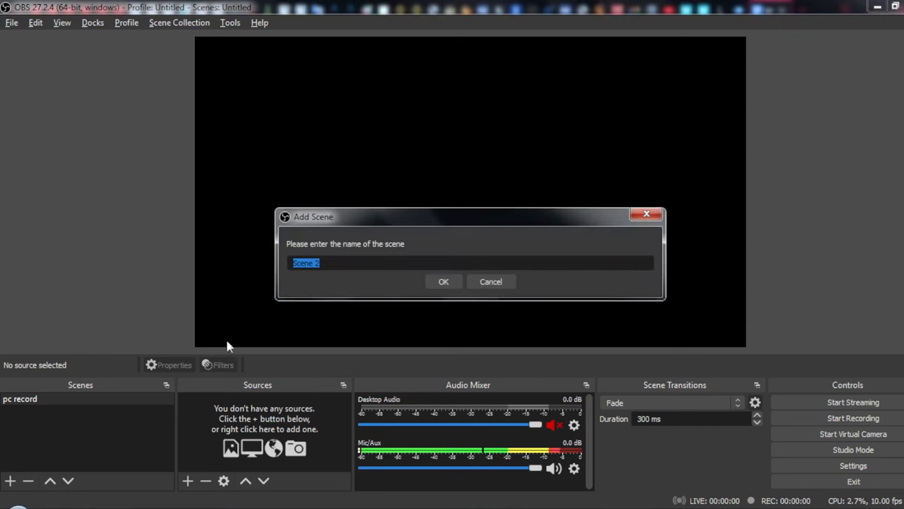
pyautogui.moveTo(395, 267)
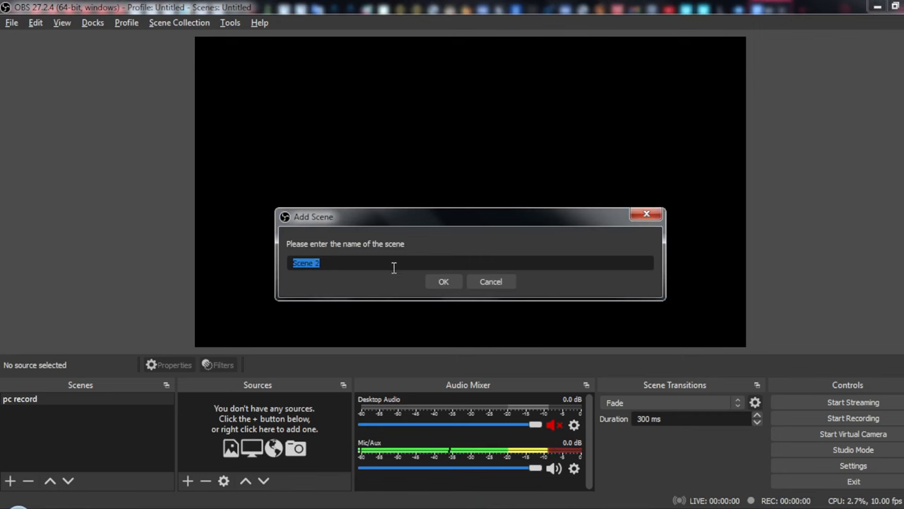
pyautogui.click(443, 281)
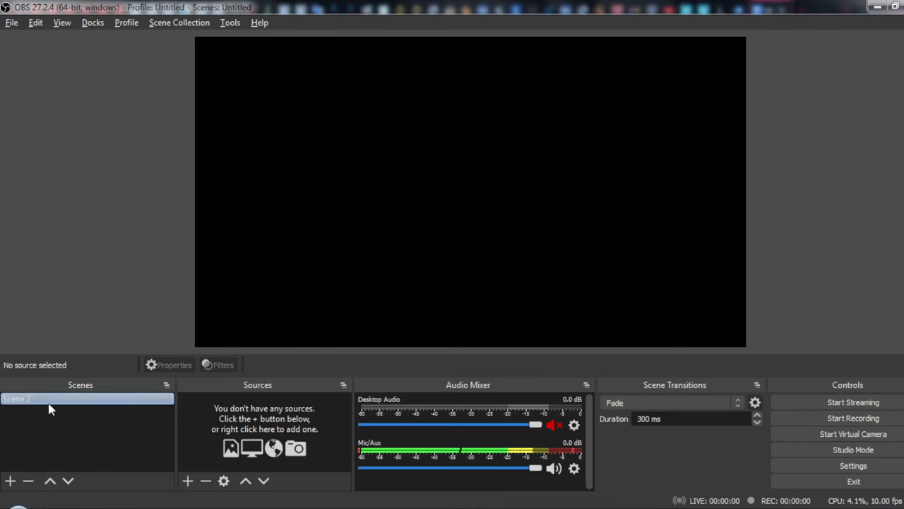
# Remove Scene 2, confirming the deletion so only Scene 1 remains
pyautogui.click(10, 481)
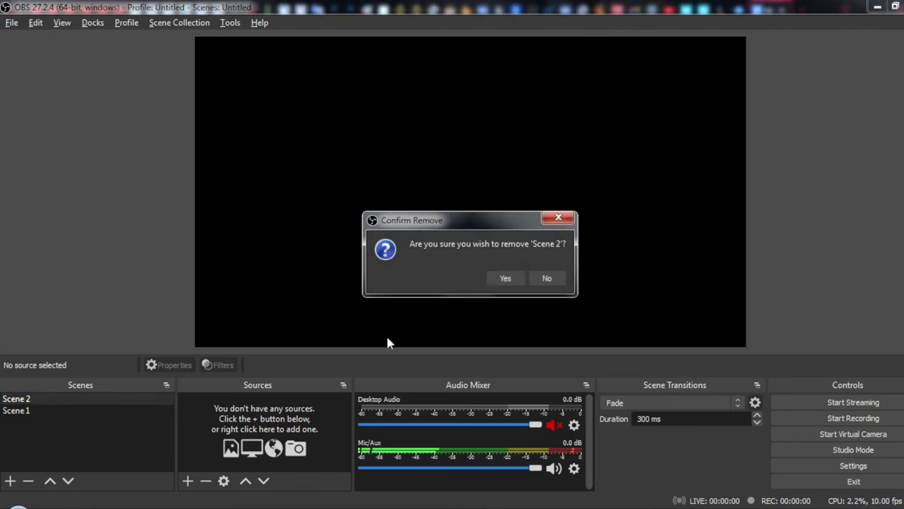
pyautogui.click(505, 277)
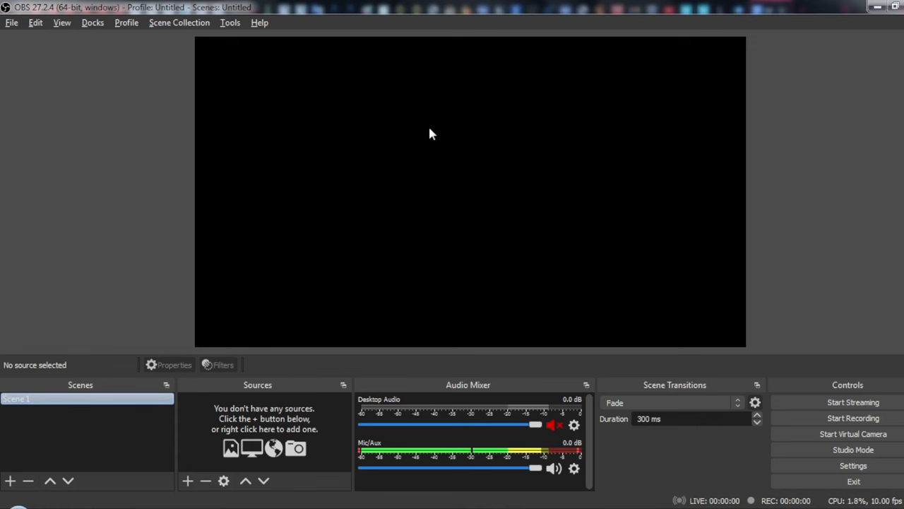
pyautogui.moveTo(386, 313)
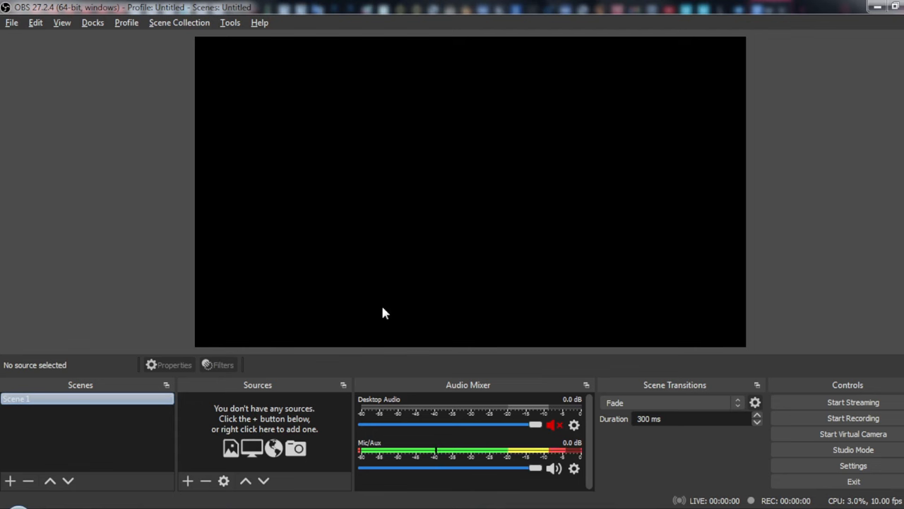
pyautogui.moveTo(415, 241)
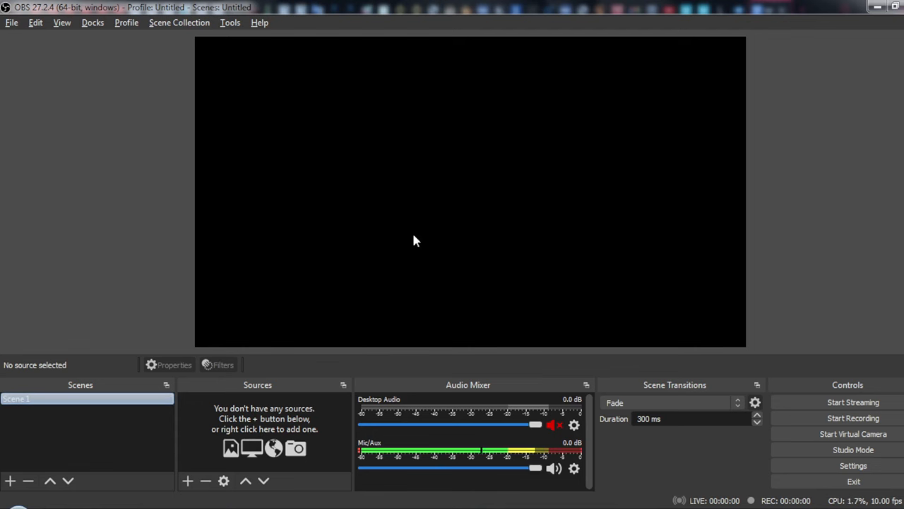
pyautogui.moveTo(240, 402)
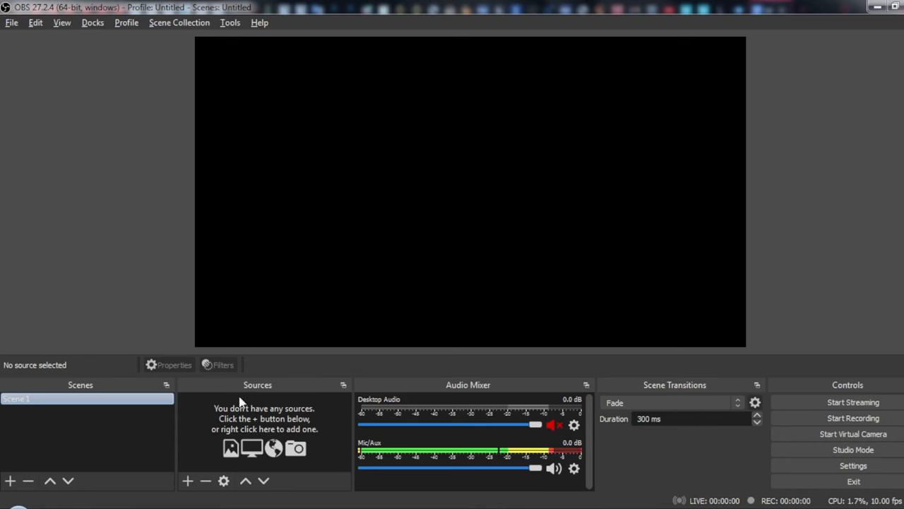
# Add a new Audio Input Capture source to Scene 1 with the default name
pyautogui.click(186, 480)
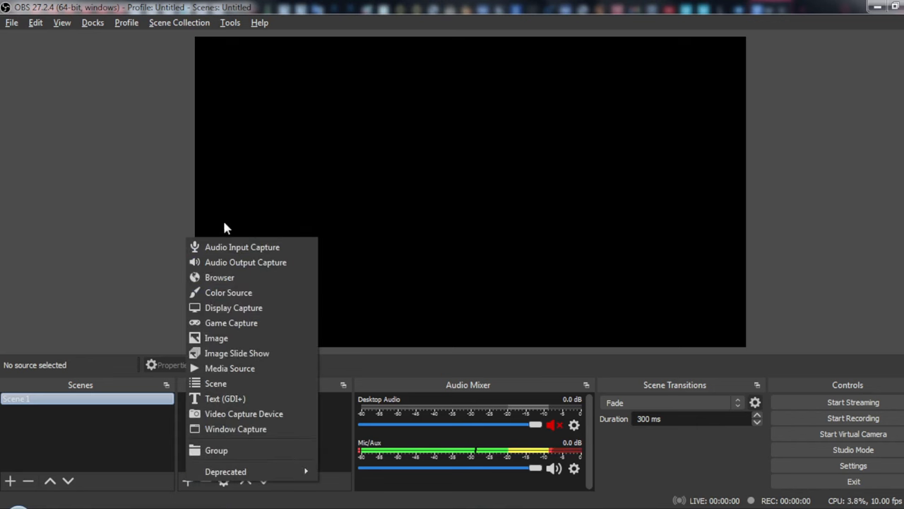
pyautogui.moveTo(243, 245)
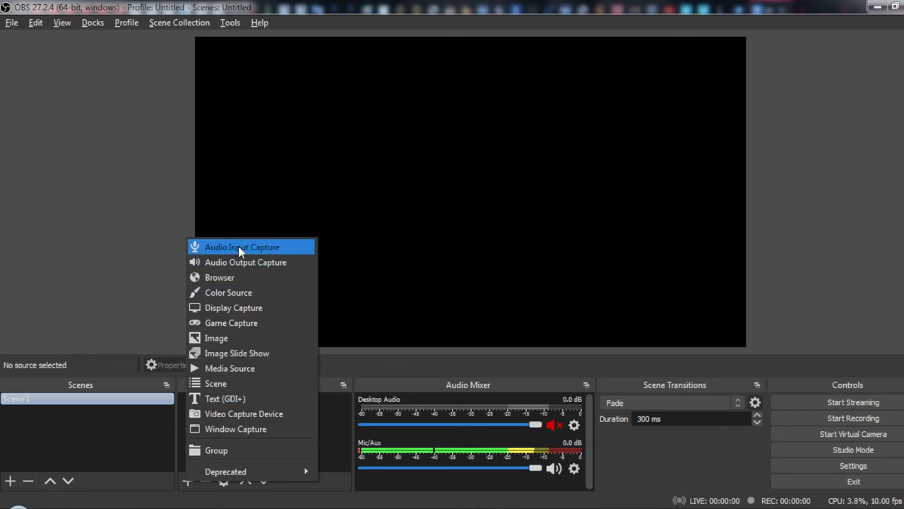
pyautogui.click(242, 246)
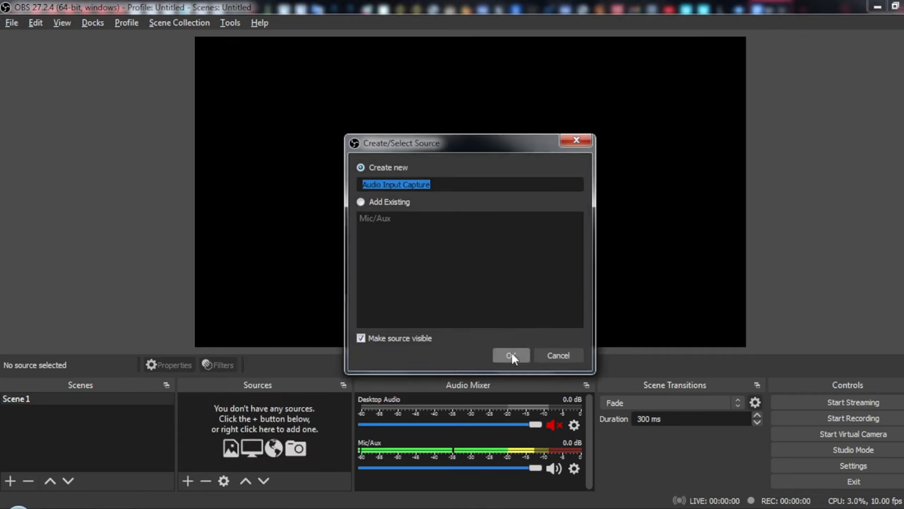
pyautogui.click(512, 354)
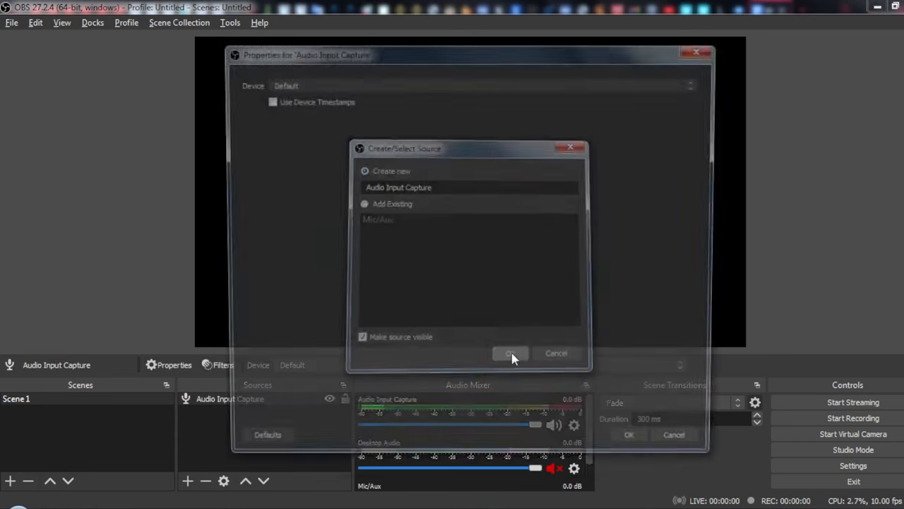
# Keep the Default audio device and toggle Use Device Timestamps for Audio Input Capture
pyautogui.click(510, 354)
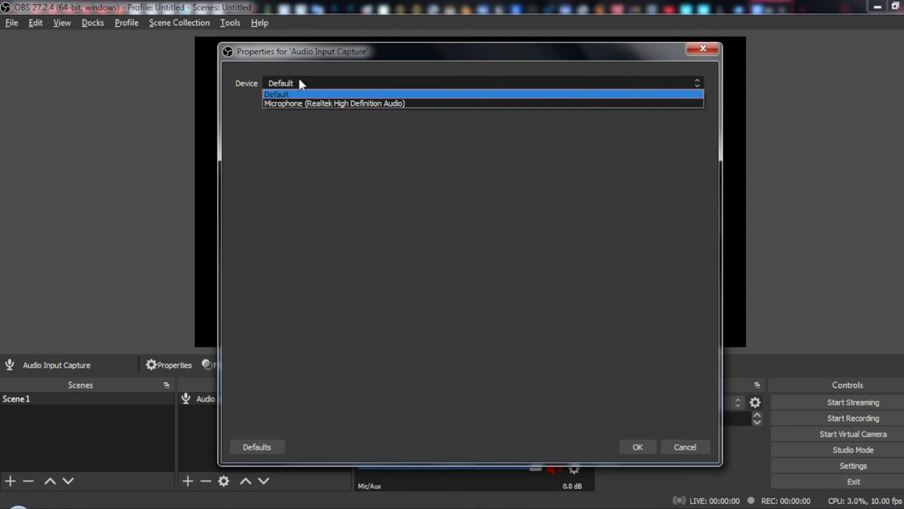
pyautogui.moveTo(308, 87)
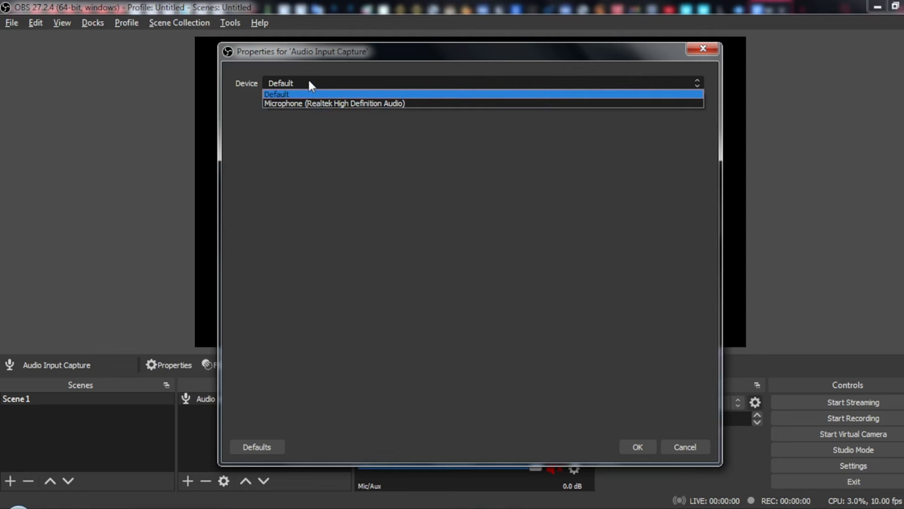
pyautogui.moveTo(297, 102)
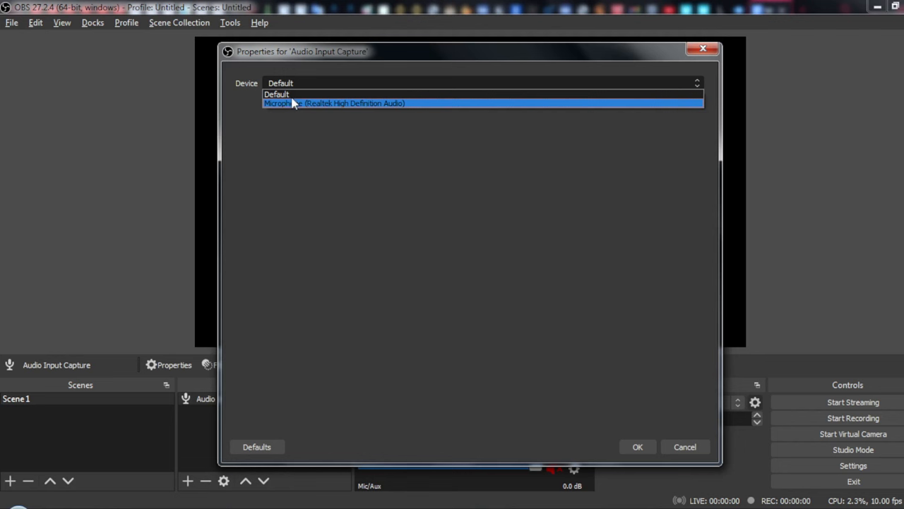
pyautogui.click(280, 93)
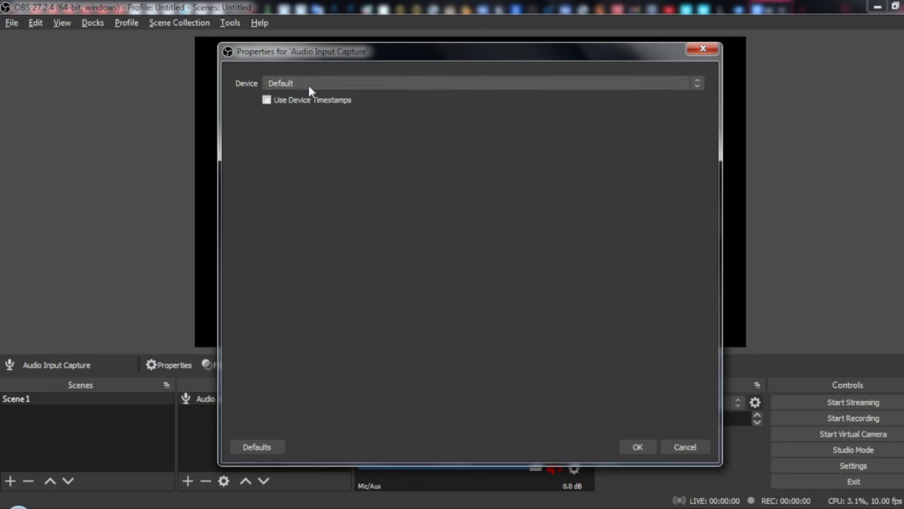
pyautogui.moveTo(294, 112)
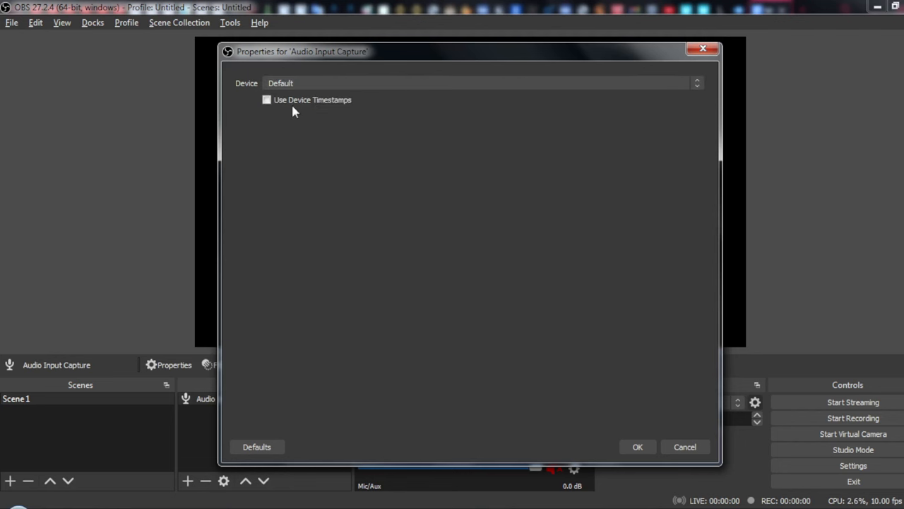
pyautogui.click(635, 446)
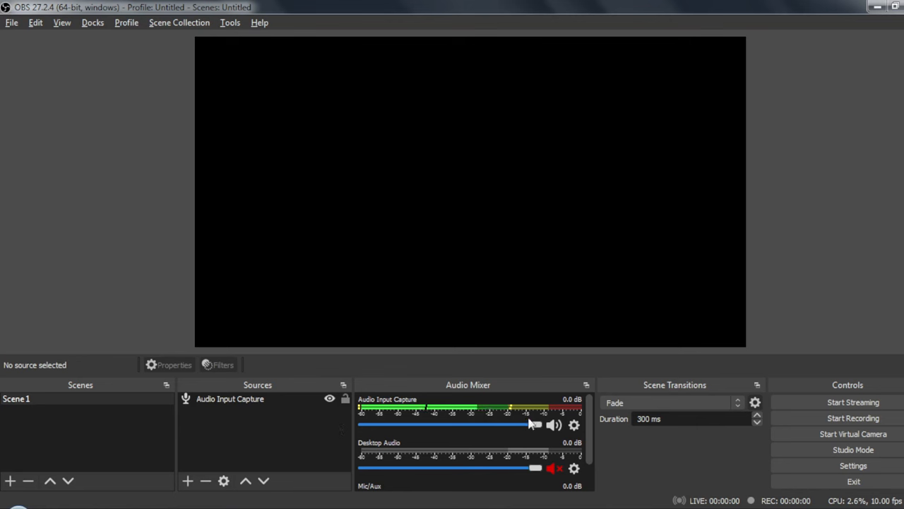
# Try the Audio Input Capture fader at -32.5, -6.4, -44.6 and -22.7 dB, ending back at 0.0 dB
pyautogui.moveTo(531, 424); pyautogui.dragTo(421, 424)
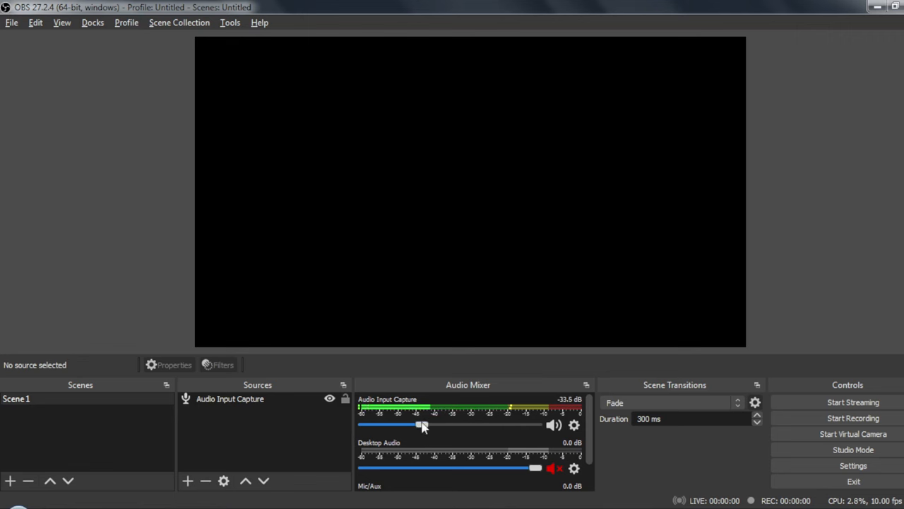
pyautogui.moveTo(421, 424); pyautogui.dragTo(544, 423)
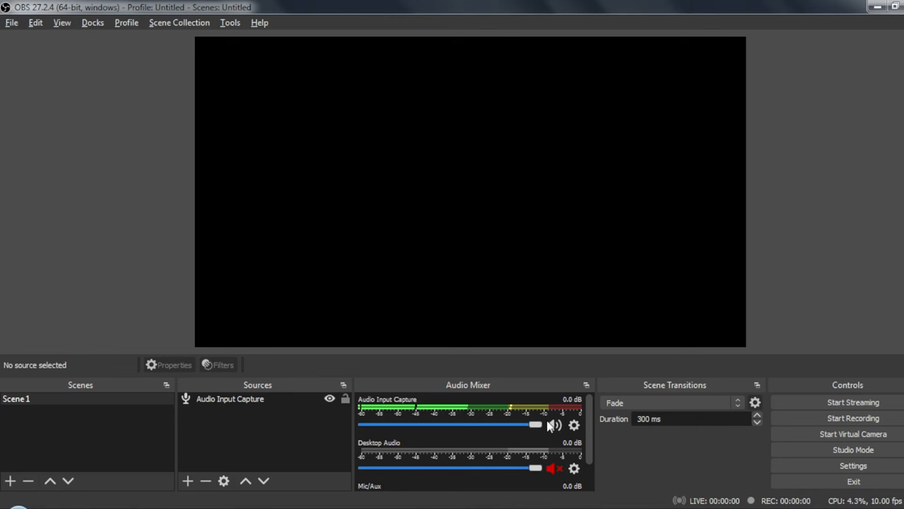
pyautogui.moveTo(535, 424); pyautogui.dragTo(489, 424)
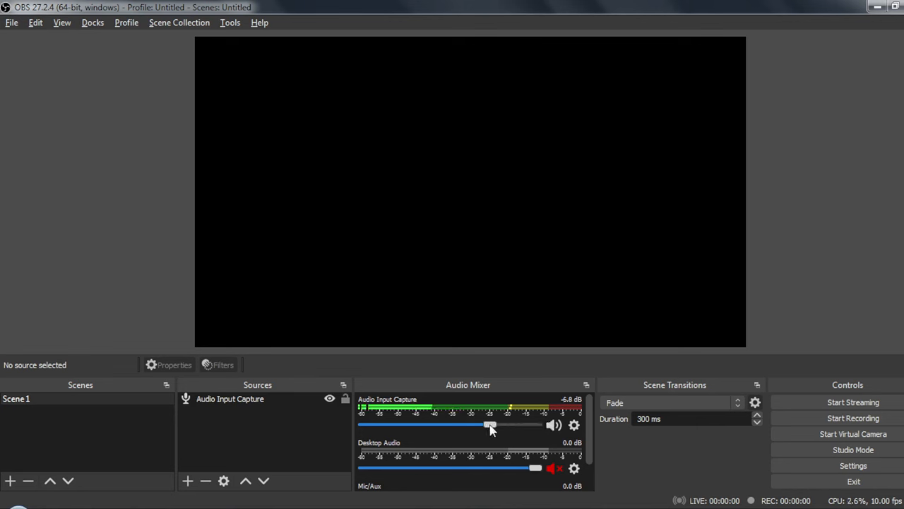
pyautogui.moveTo(492, 424); pyautogui.dragTo(407, 424)
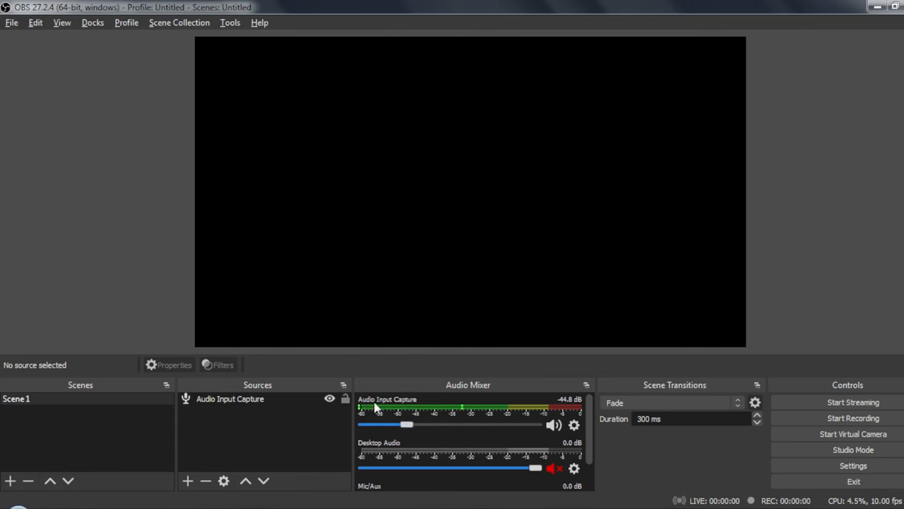
pyautogui.moveTo(406, 424); pyautogui.dragTo(440, 423)
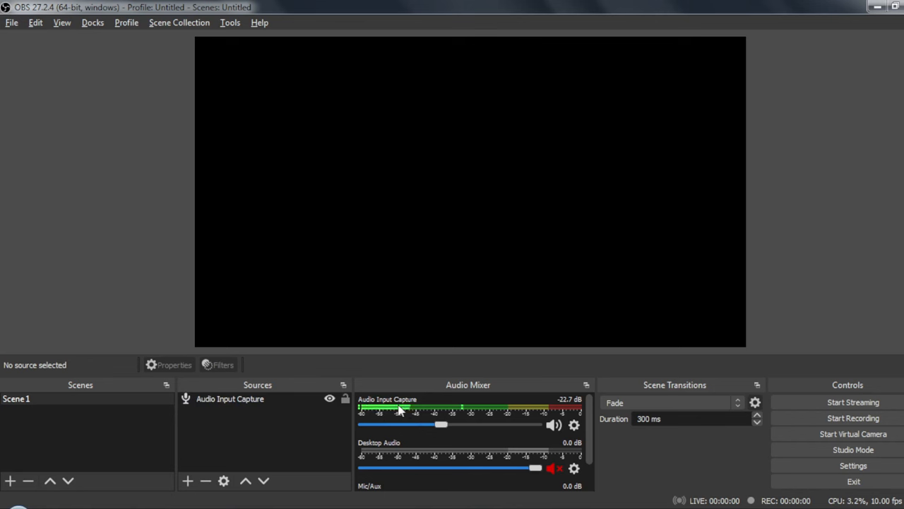
pyautogui.moveTo(466, 410)
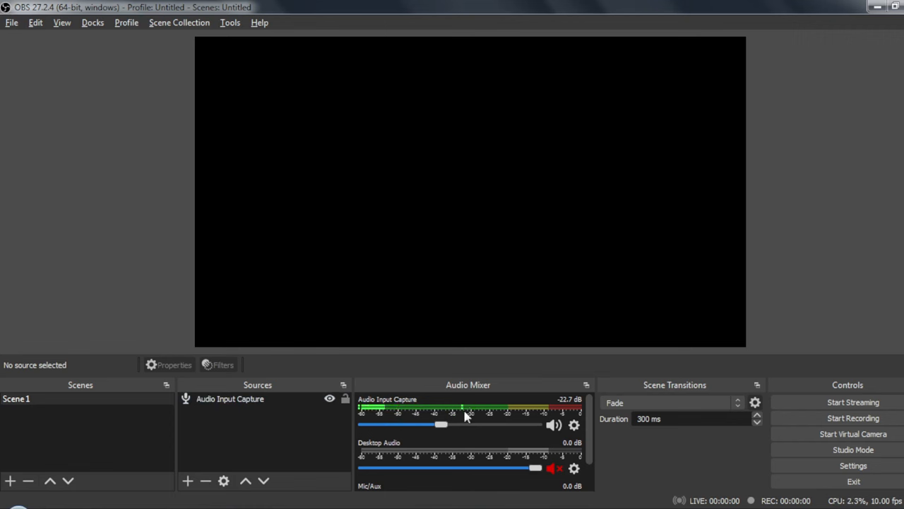
pyautogui.moveTo(440, 424); pyautogui.dragTo(536, 423)
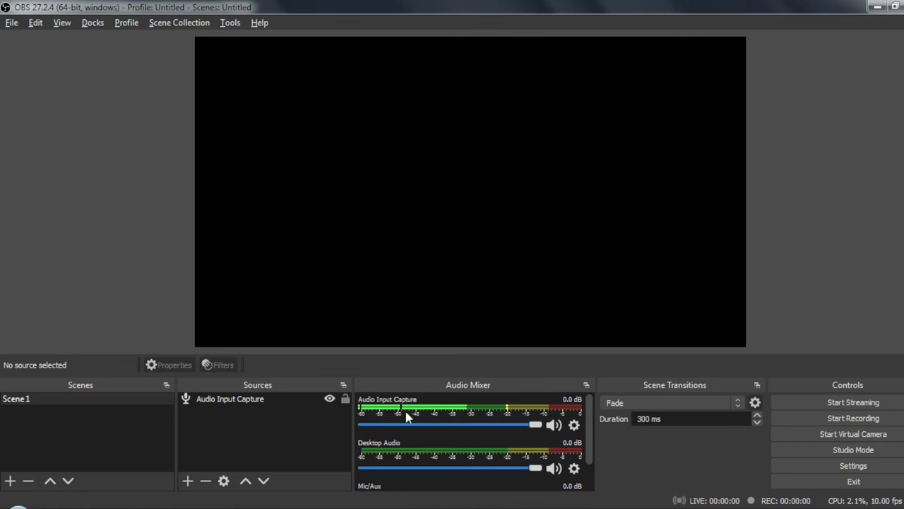
pyautogui.moveTo(395, 432)
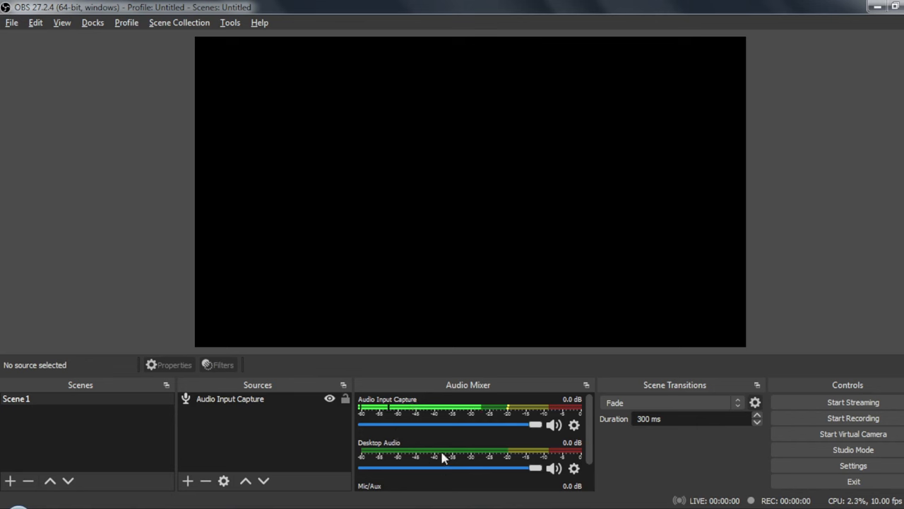
pyautogui.click(554, 467)
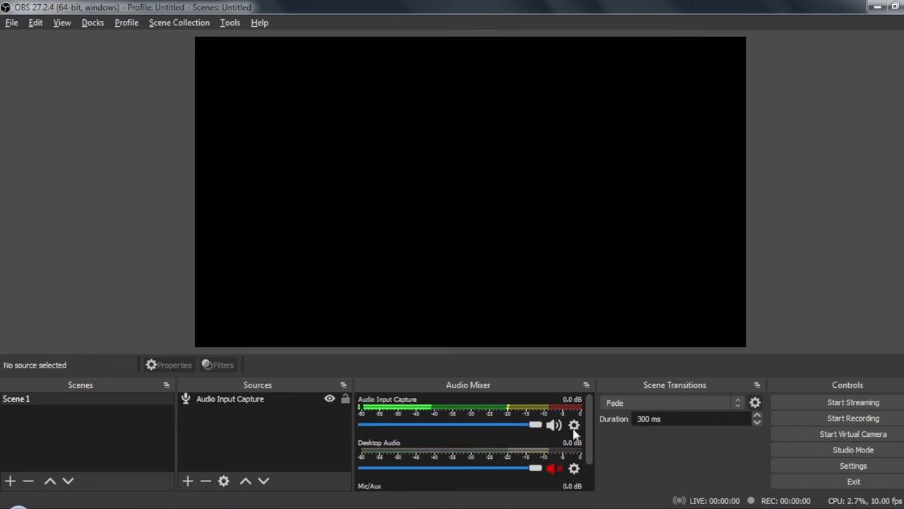